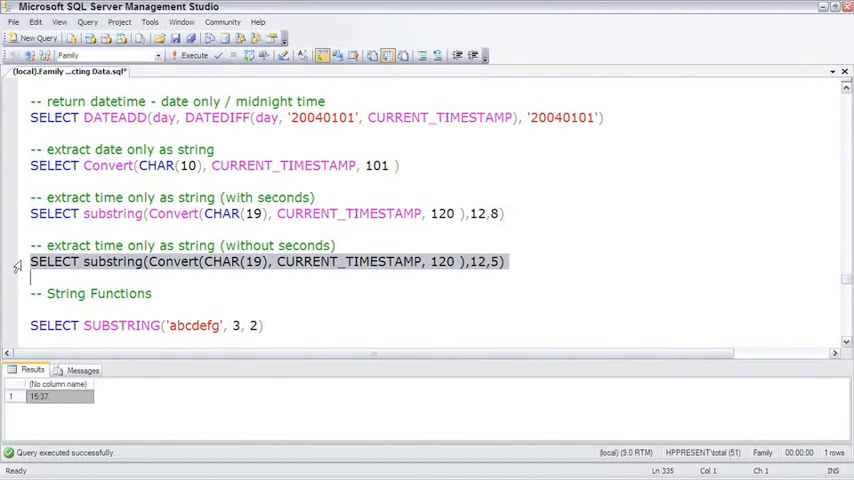
# - Scroll the script down to the String Functions section starting with SUBSTRING
pyautogui.scroll(-3)
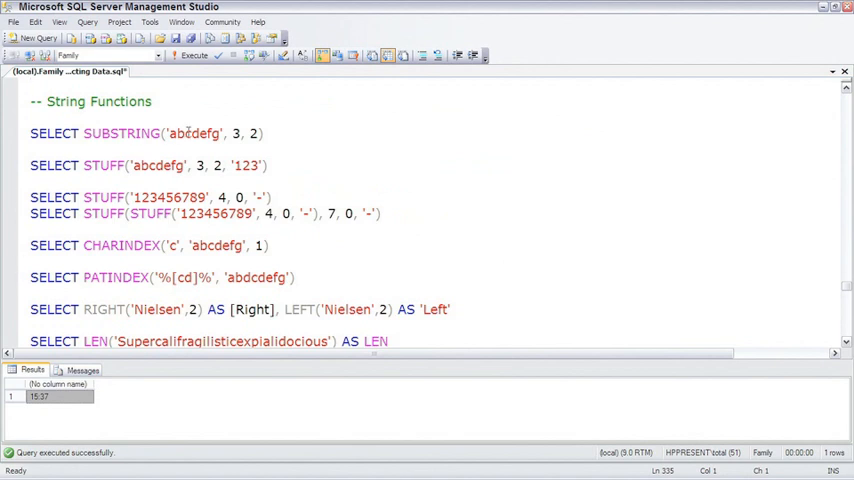
# - Run SUBSTRING('abcdefg', 3, 2), which returns 'cd'
pyautogui.doubleClick(194, 133)
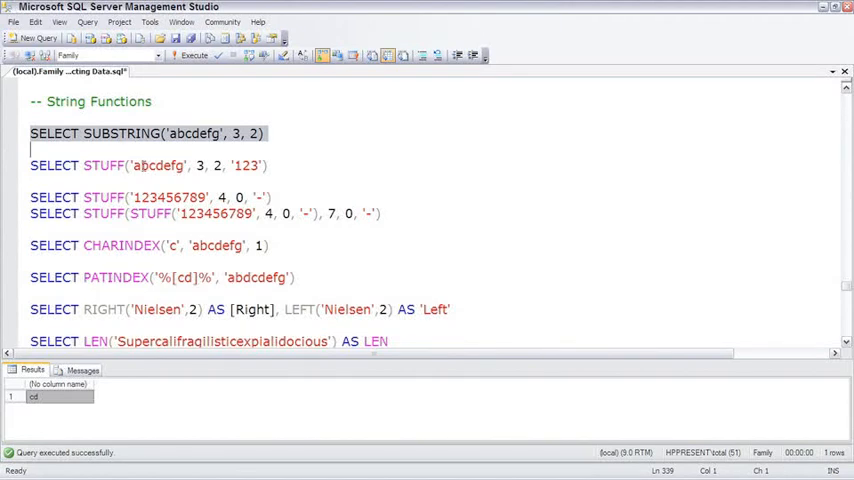
# - Walk through the STUFF('abcdefg', 3, 2, '123') arguments and execute the query
pyautogui.doubleClick(158, 165)
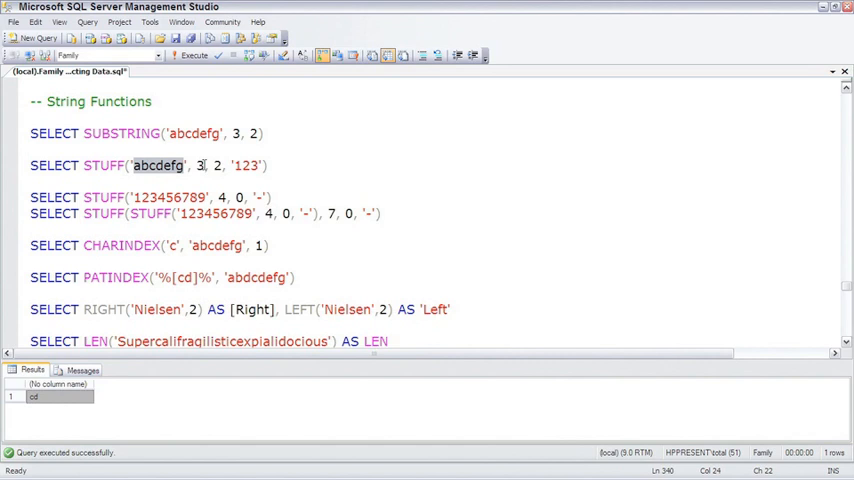
pyautogui.click(199, 165)
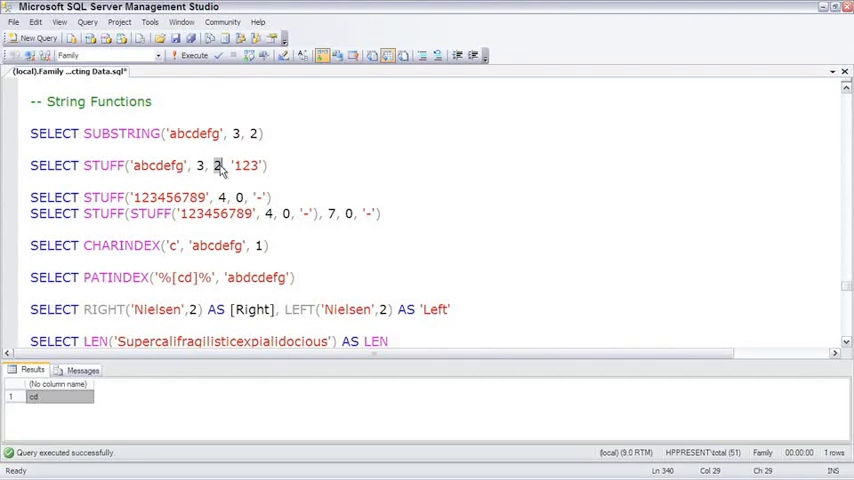
pyautogui.click(148, 165)
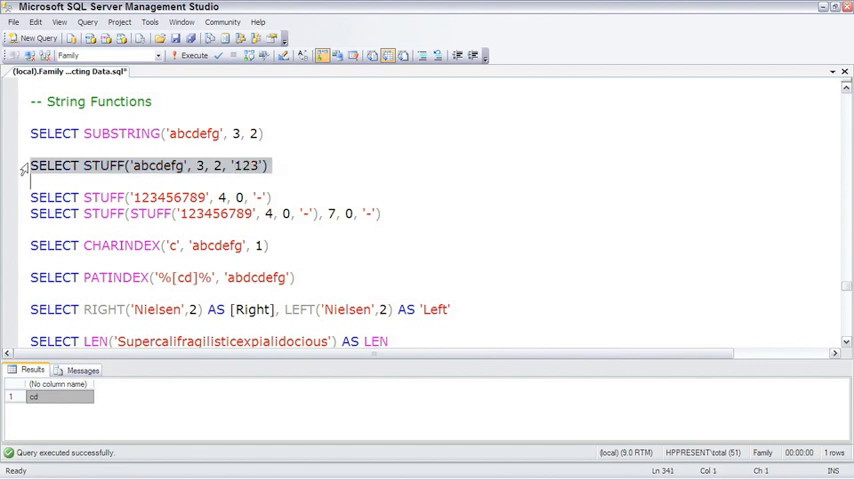
pyautogui.click(194, 55)
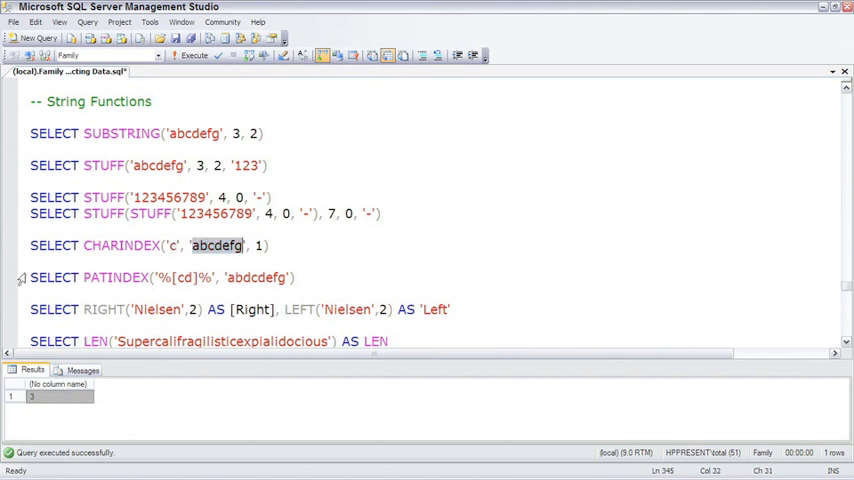
# - Select the PATINDEX example line and scroll down to the RIGHT/LEFT example
pyautogui.tripleClick(160, 277)
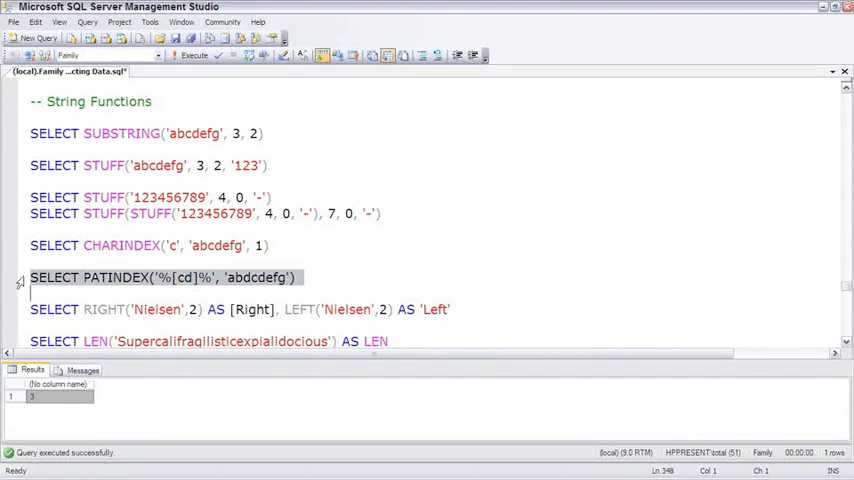
pyautogui.scroll(-3)
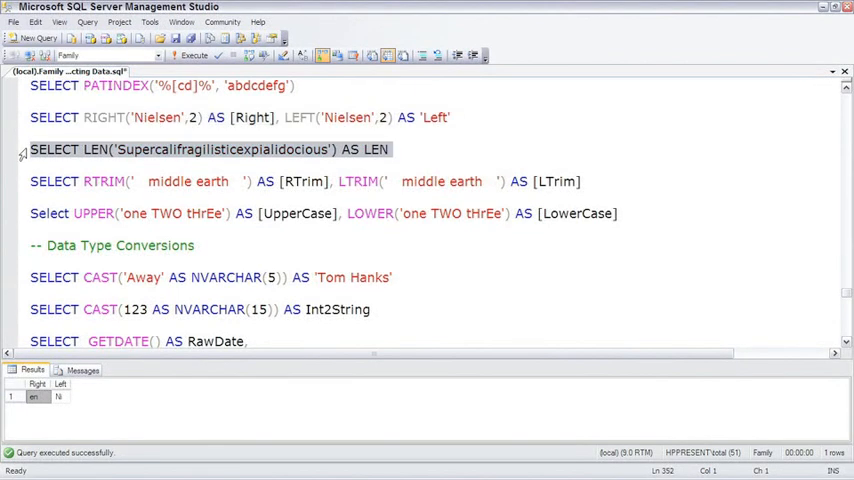
# - Execute the LEN, RTRIM/LTRIM, and UPPER/LOWER example queries in turn
pyautogui.click(194, 55)
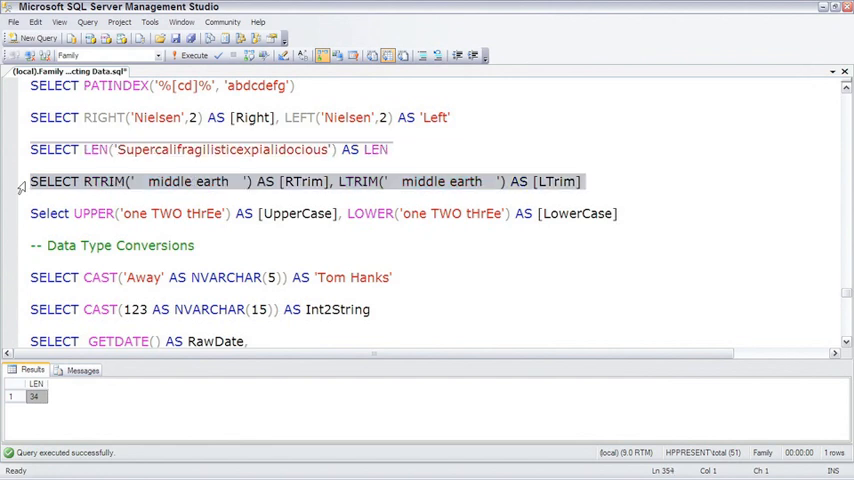
pyautogui.click(192, 55)
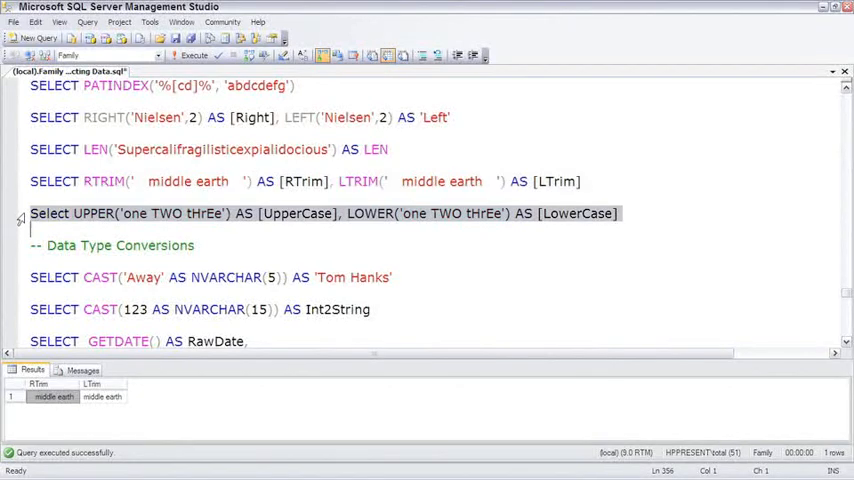
pyautogui.click(194, 55)
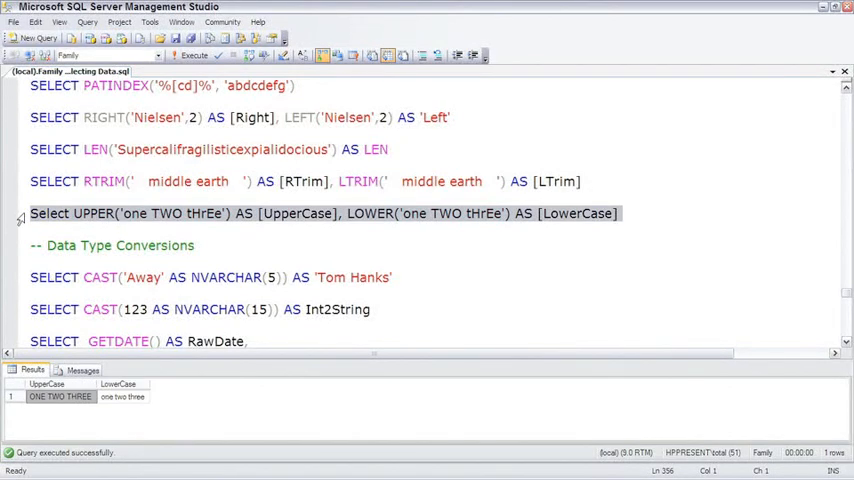